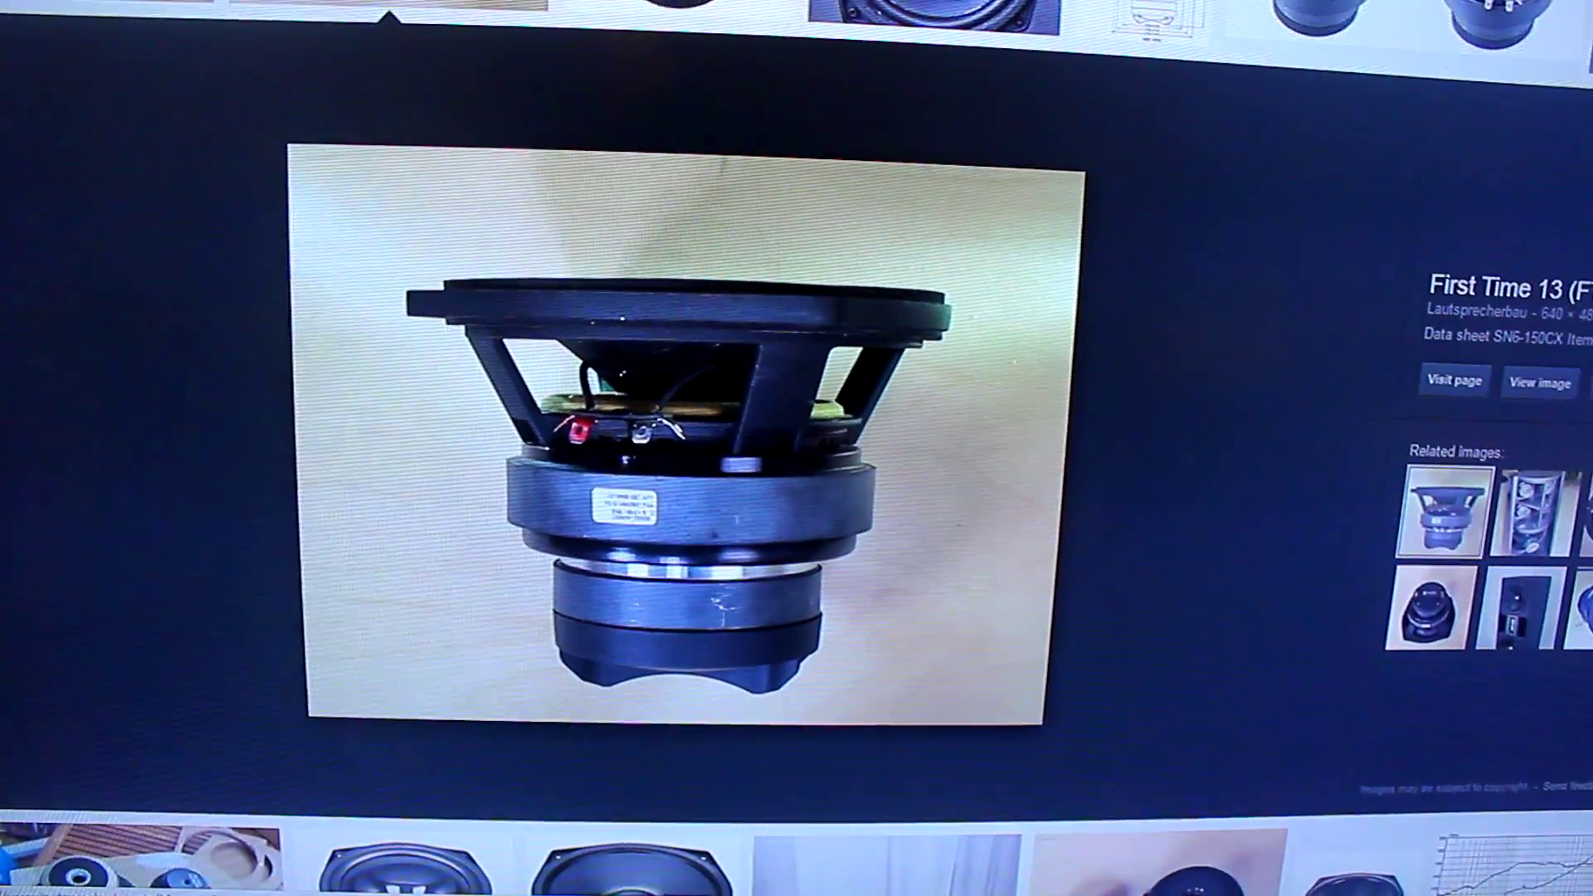
scroll("down", 3)
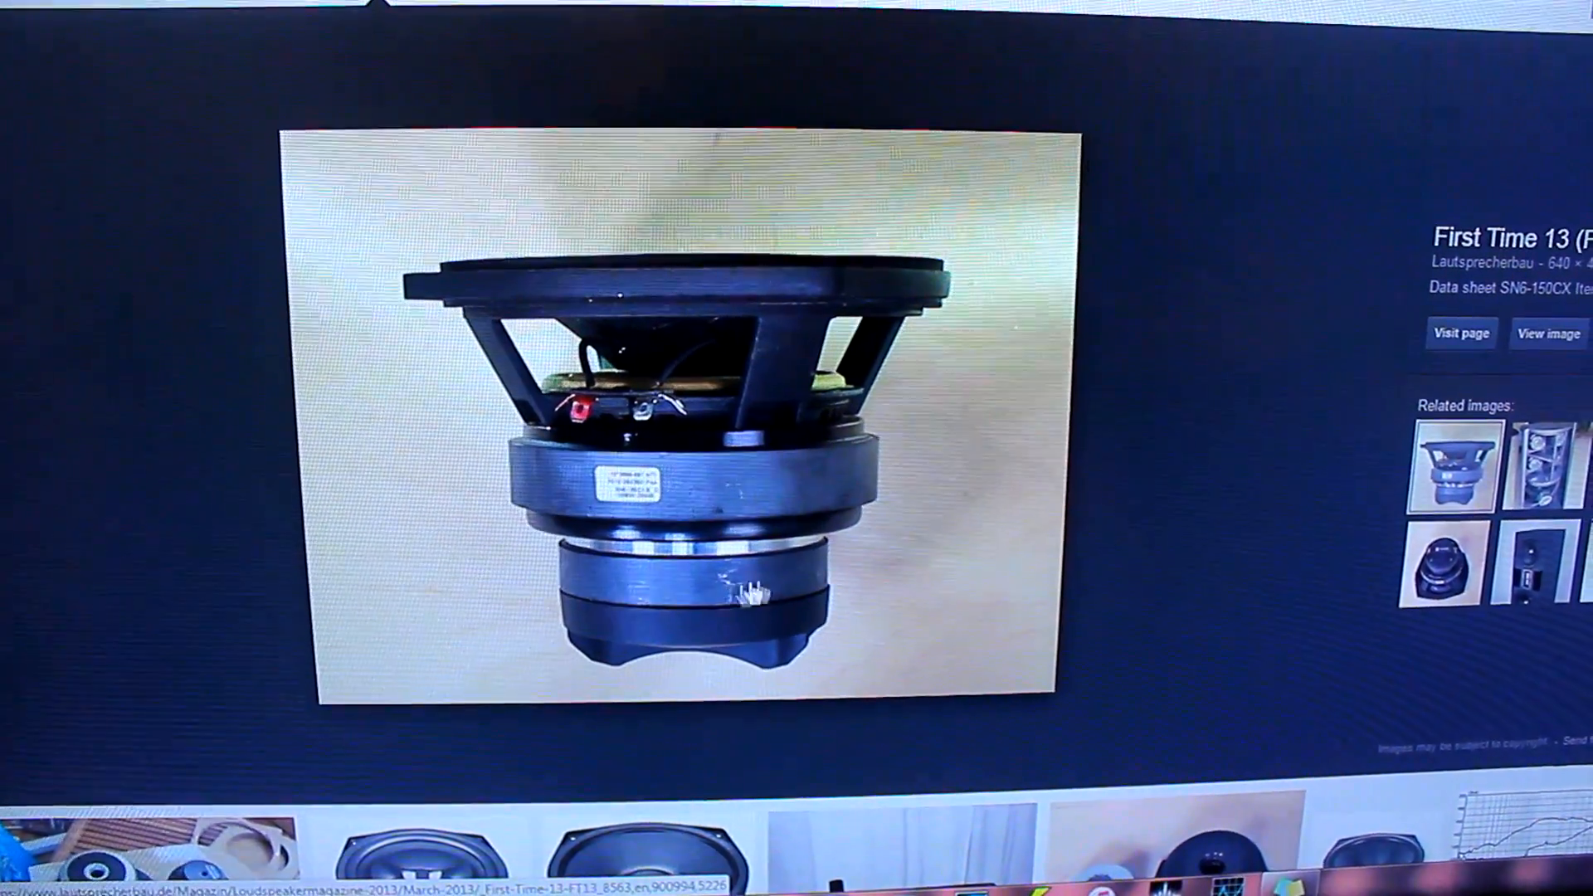
scroll("down", 3)
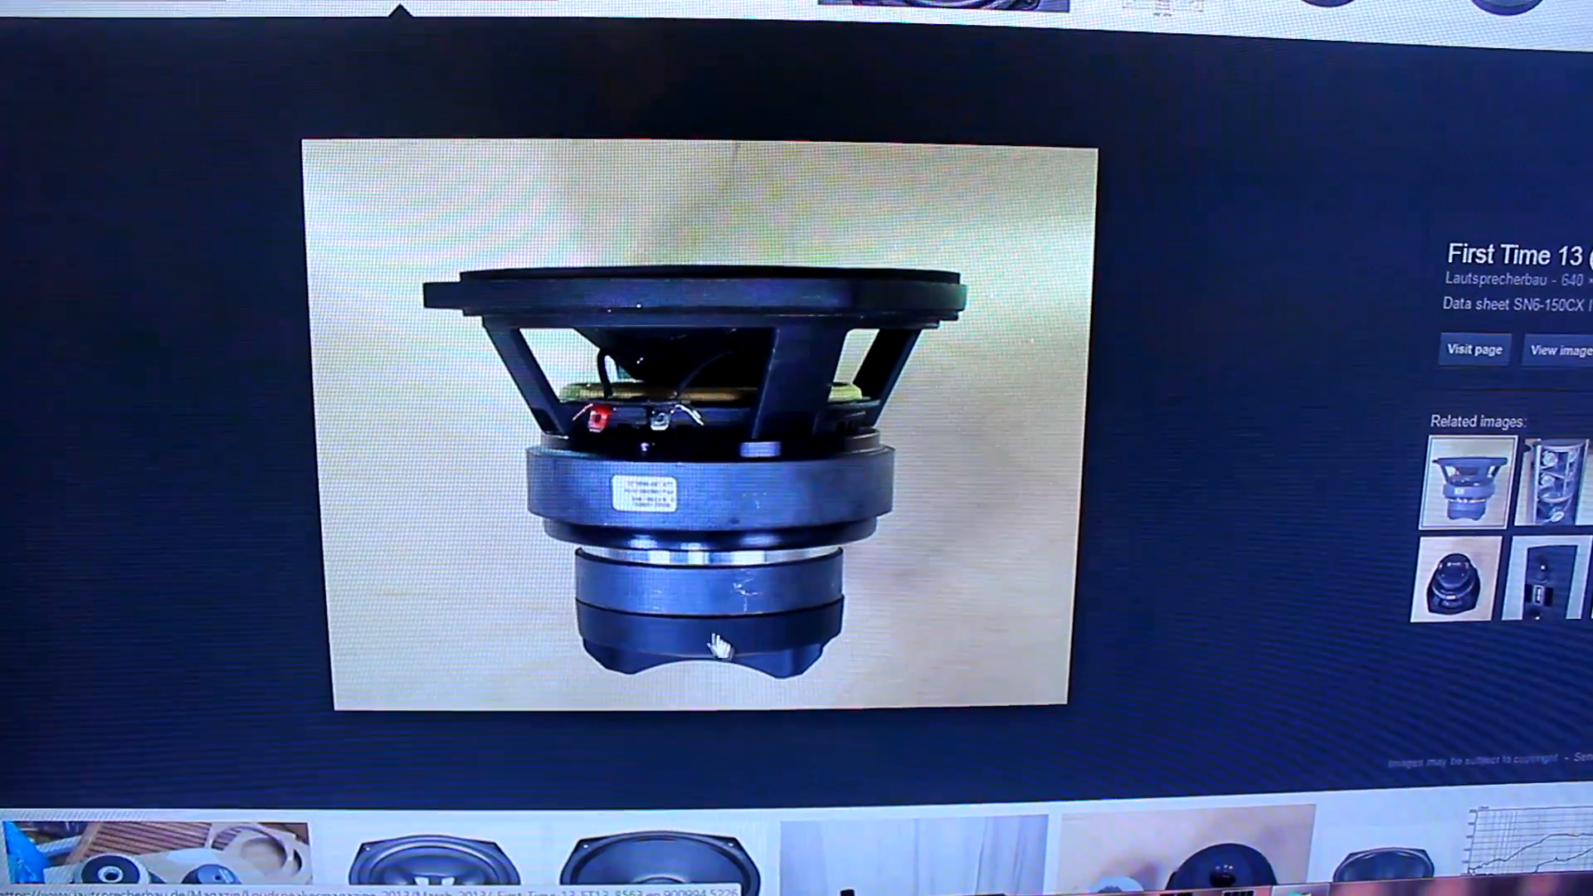